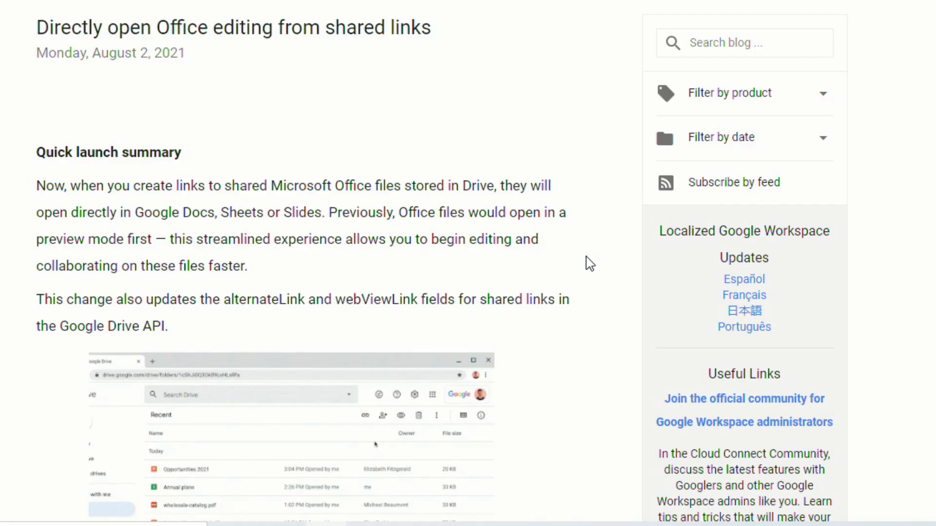
Switch from the Workspace Updates post to the Google Drive Recent files view
left_click(365, 415)
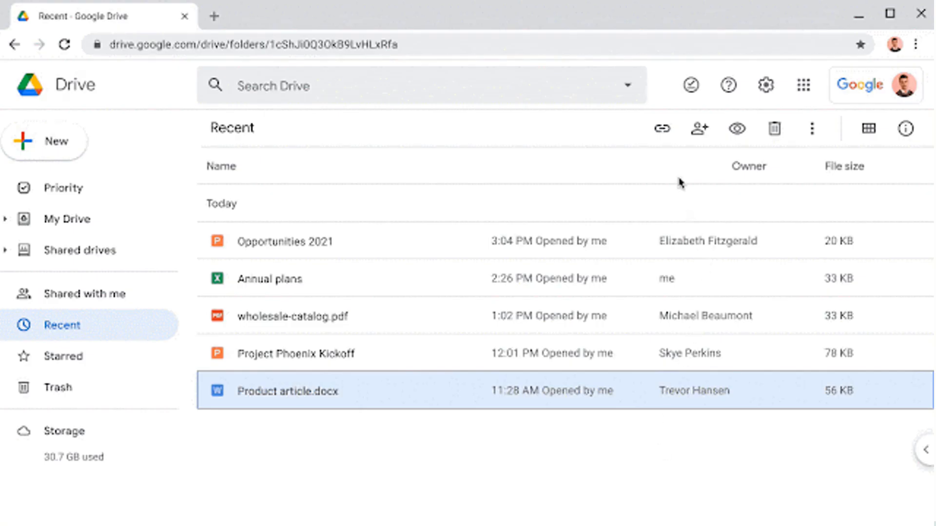
Copy a shareable link for Product article.docx from Drive's Get link panel
left_click(663, 128)
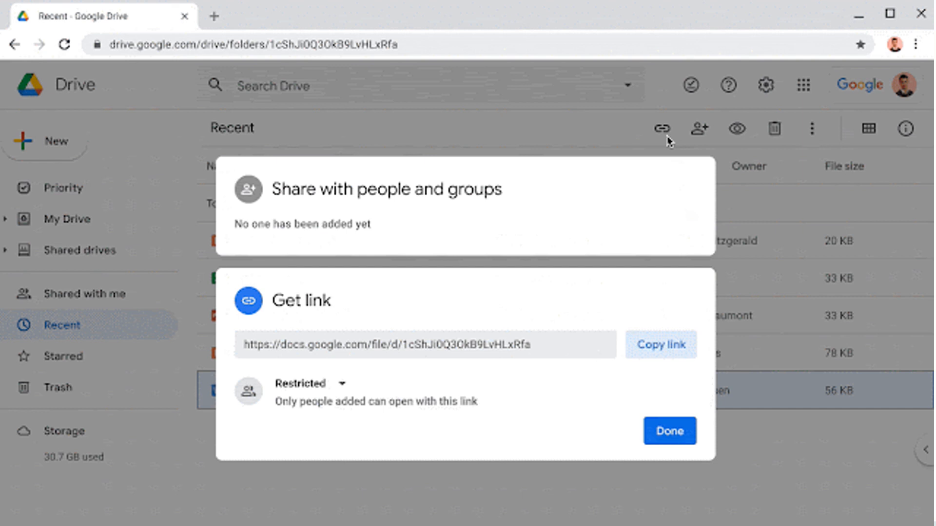
left_click(661, 345)
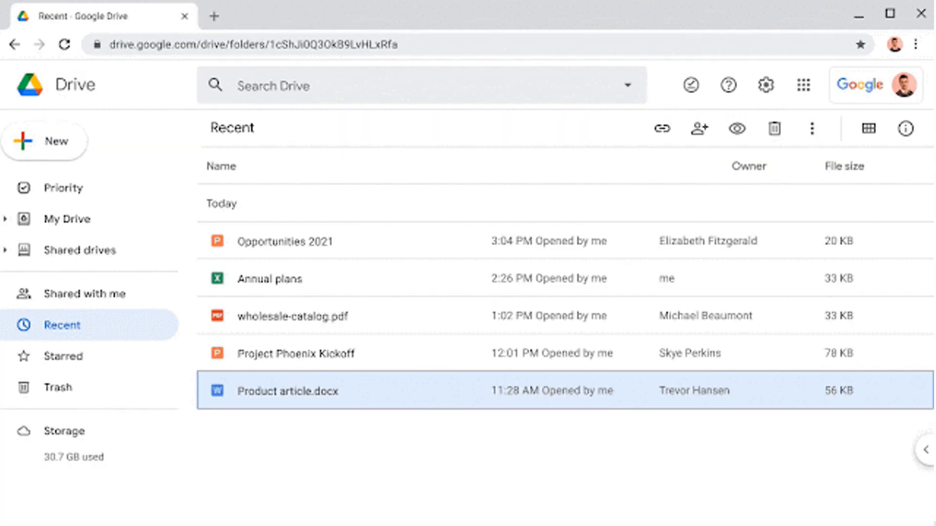
left_click(662, 129)
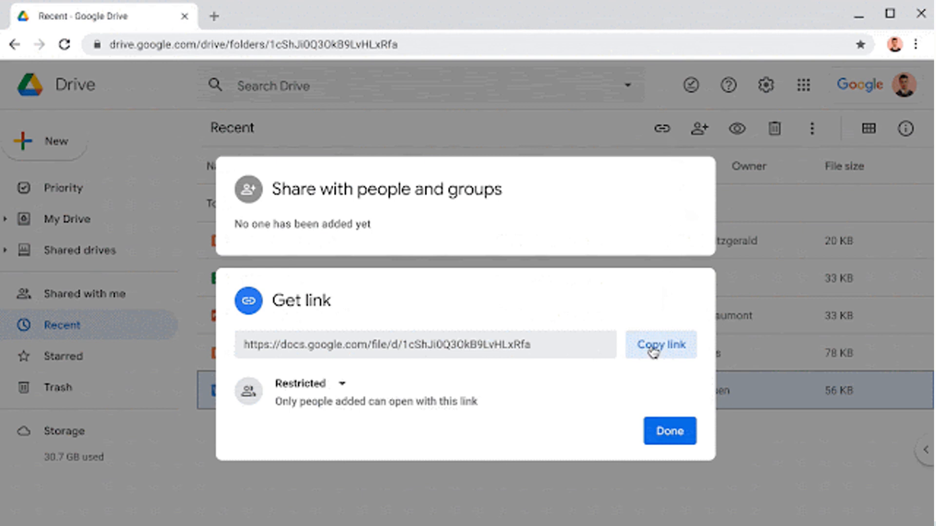
left_click(660, 345)
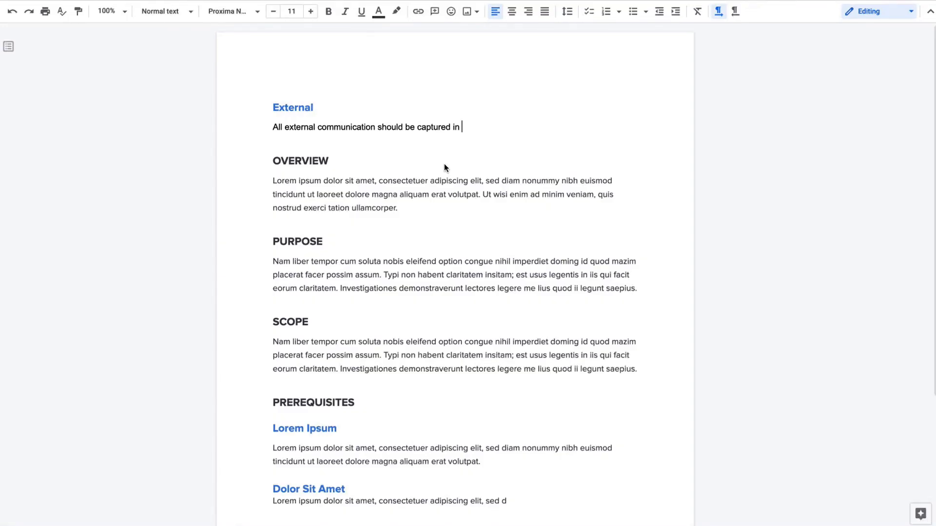
Insert a HomeWorld Account Notes file chip via @h at the end of the External sentence
type("@h")
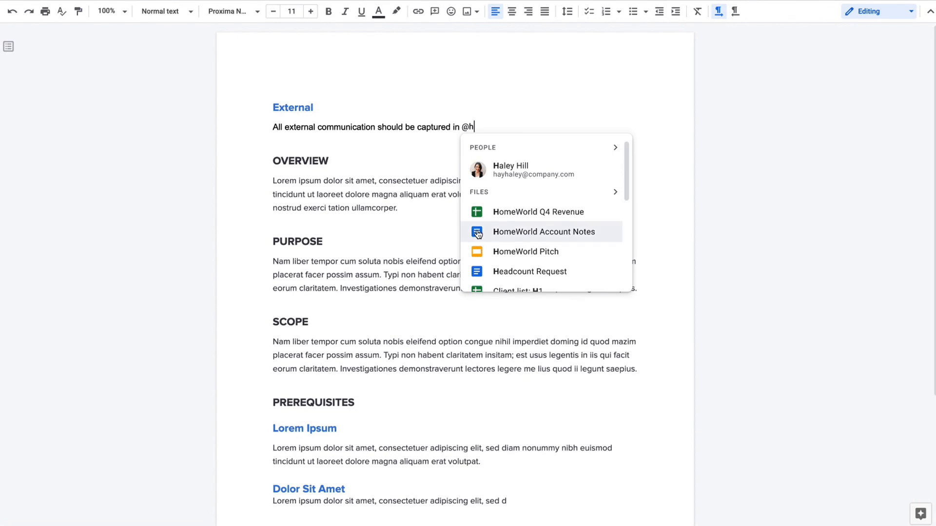
left_click(544, 232)
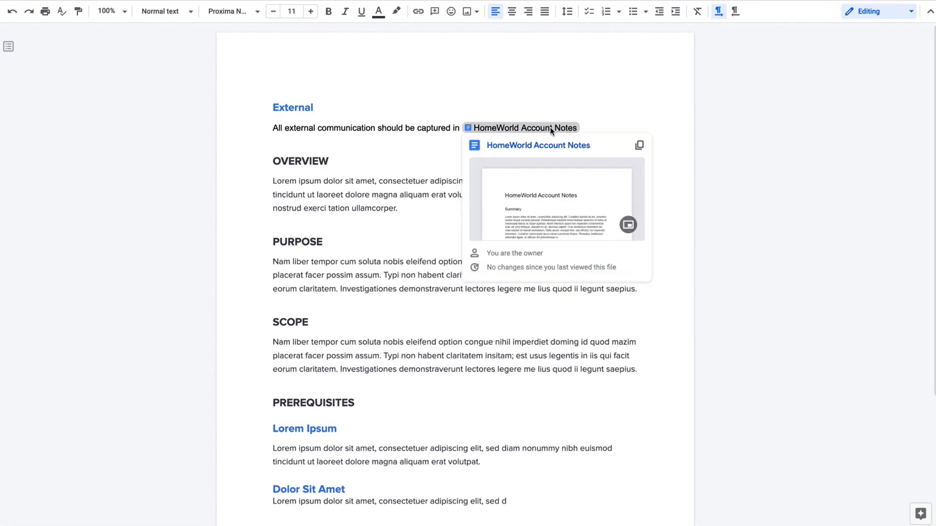
mouse_move(604, 198)
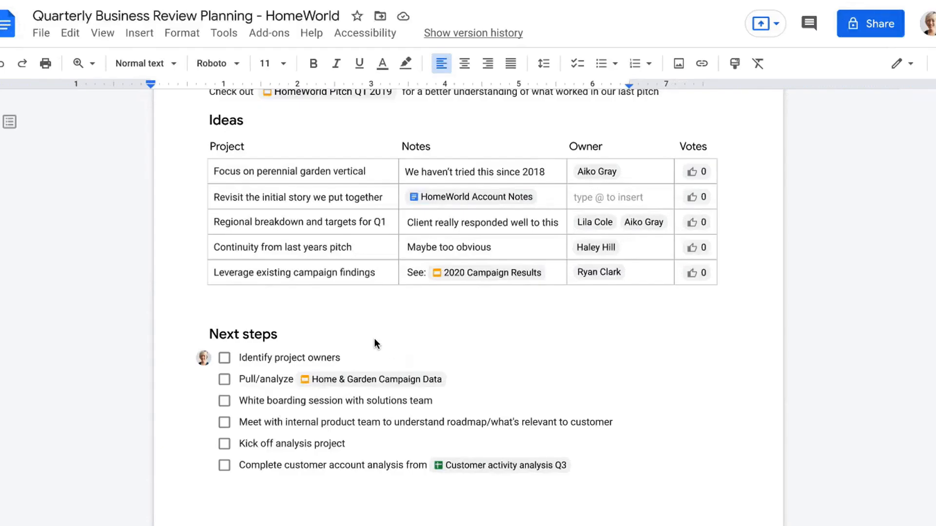
left_click(204, 358)
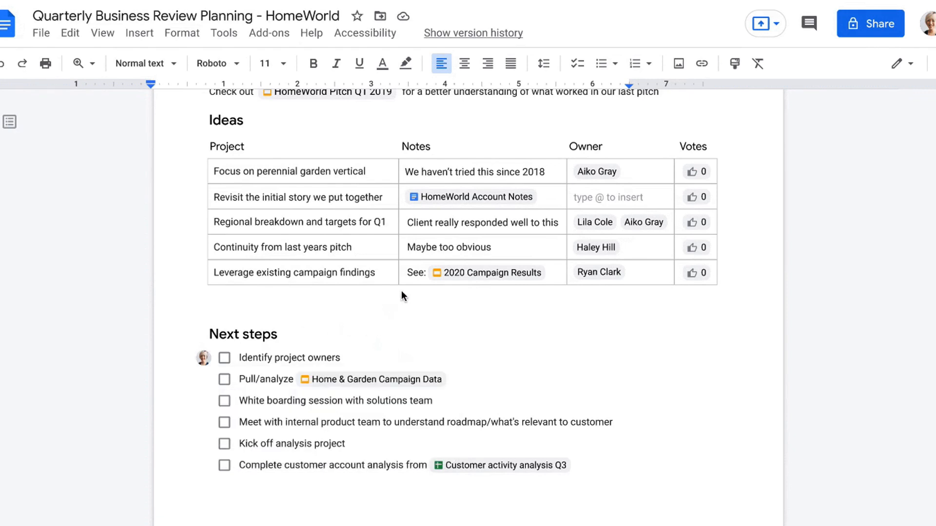
mouse_move(474, 197)
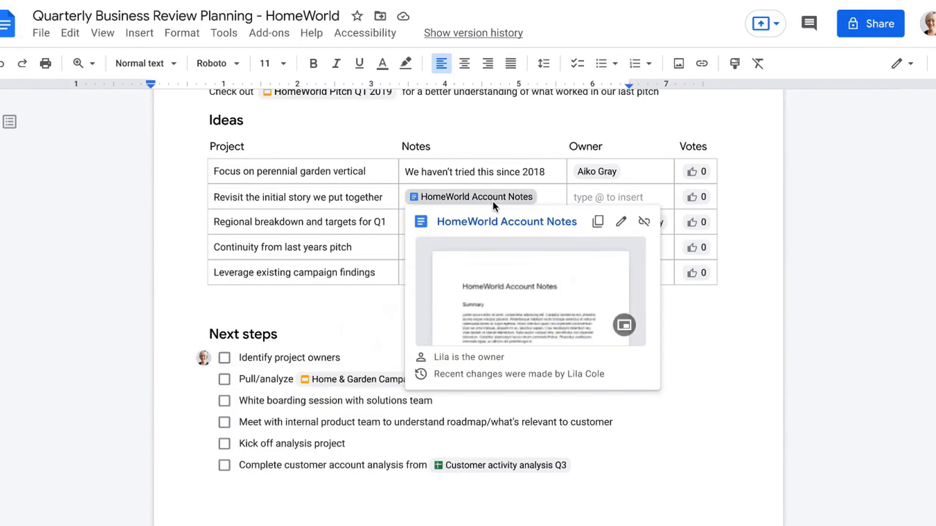
mouse_move(574, 199)
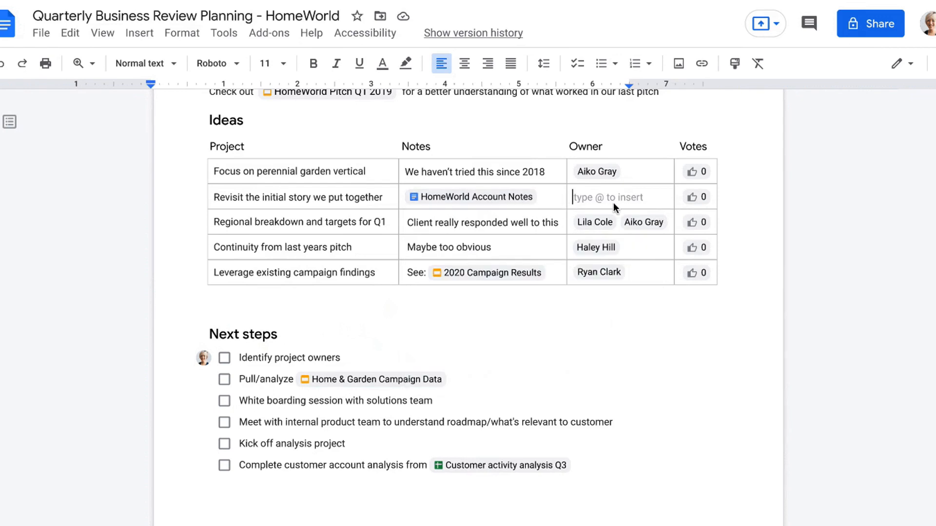
type("@a")
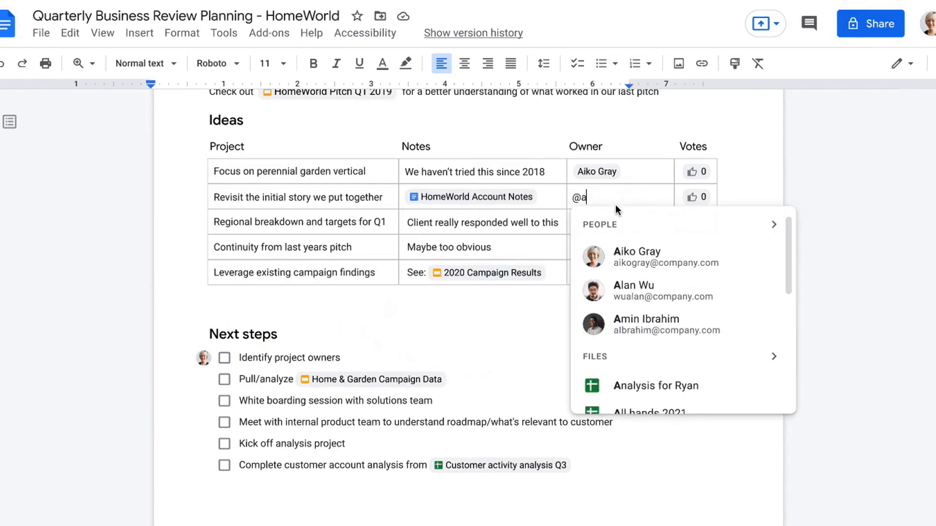
left_click(636, 256)
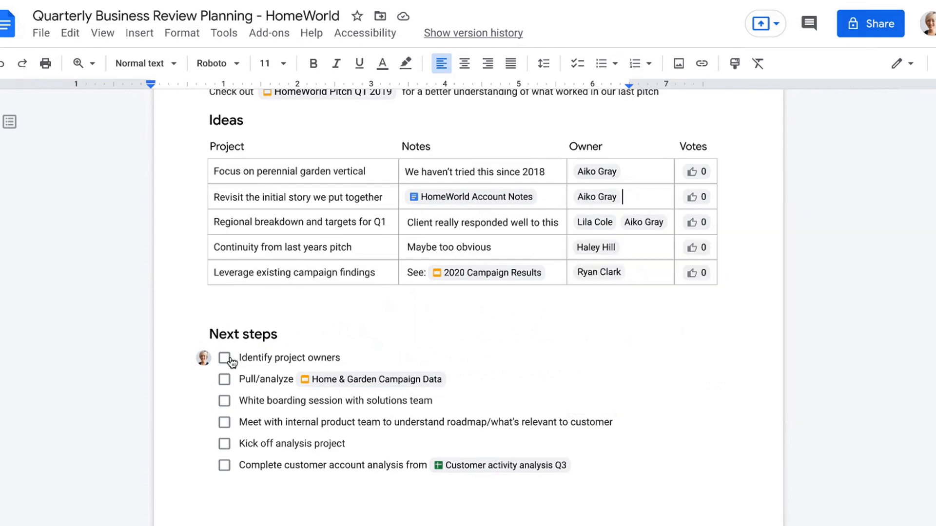
left_click(225, 358)
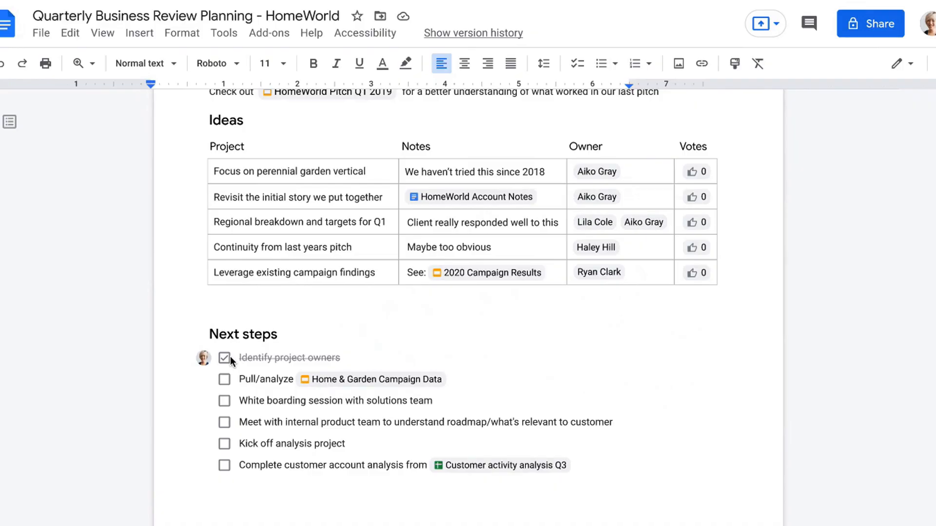